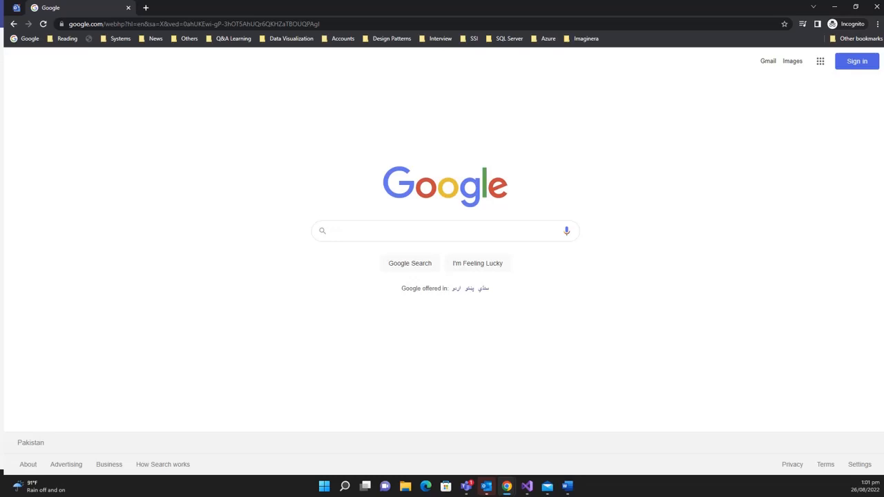
Search Google for 'azure devops pricing' using the suggestion after typing 'azure de'.
left_click(444, 231)
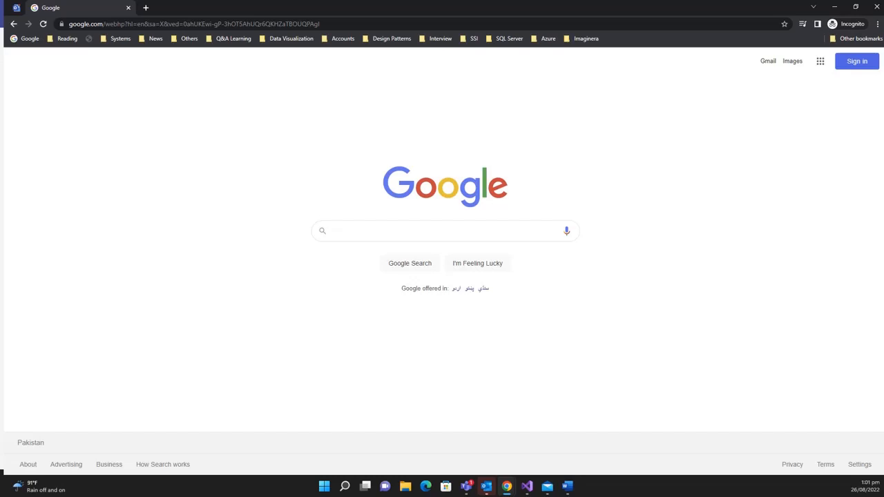
left_click(445, 230)
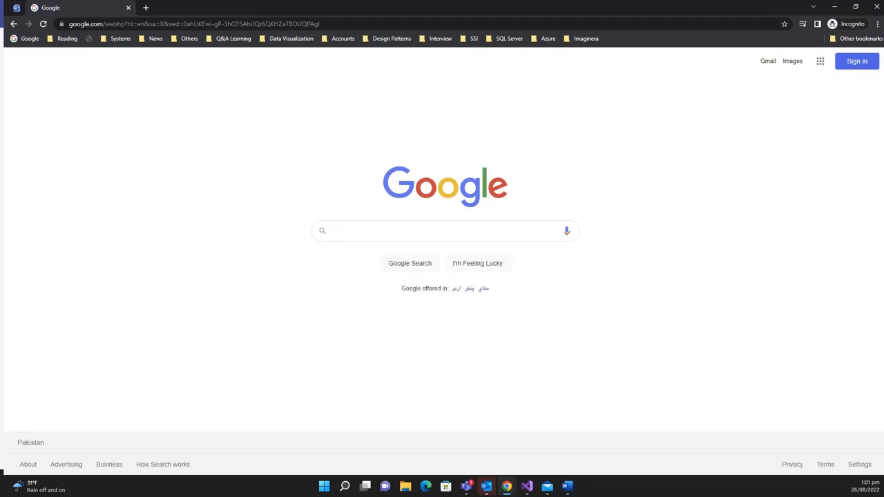
left_click(445, 231)
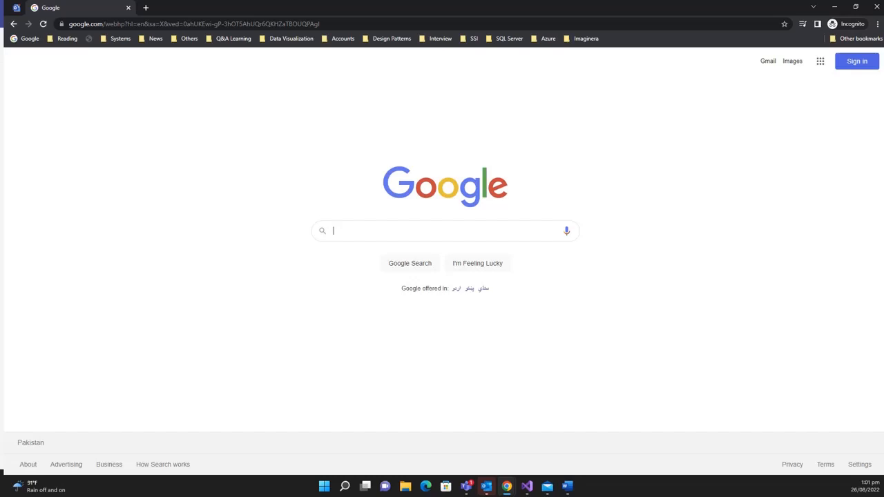
mouse_move(413, 230)
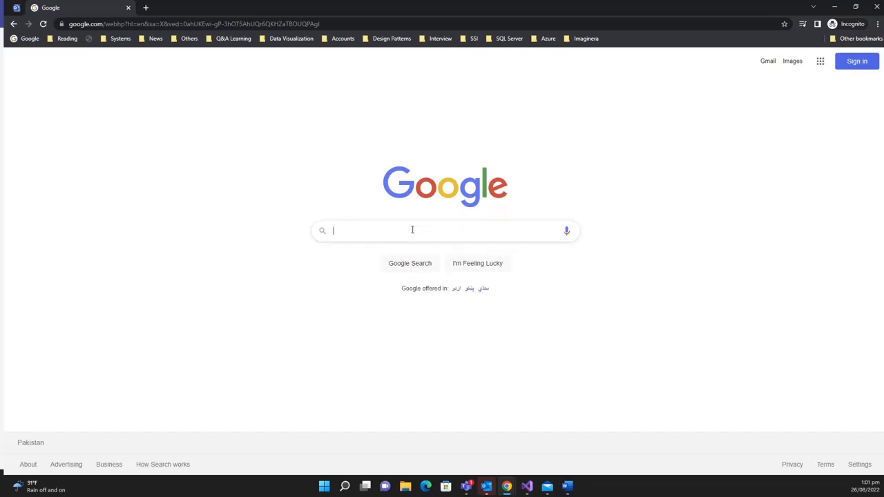
type("azure devops")
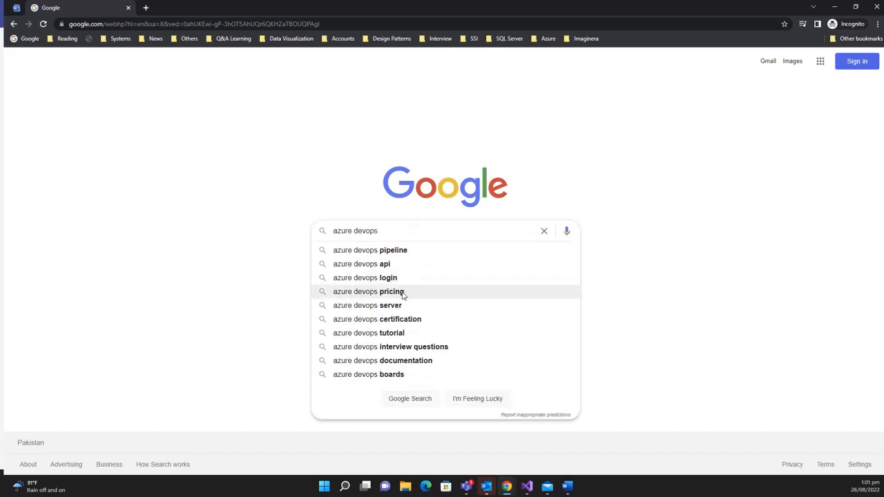
left_click(368, 291)
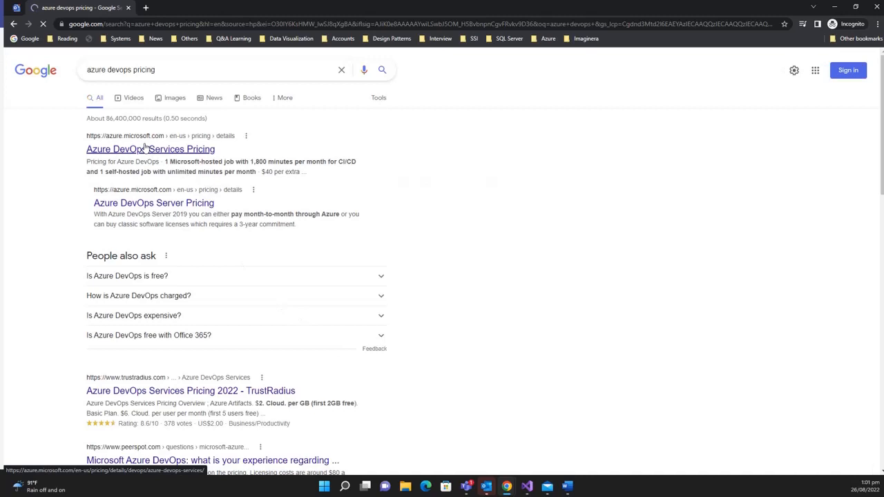
Open the Azure DevOps Services Pricing result and browse the Pipelines, Artifacts and Basic plans.
left_click(150, 150)
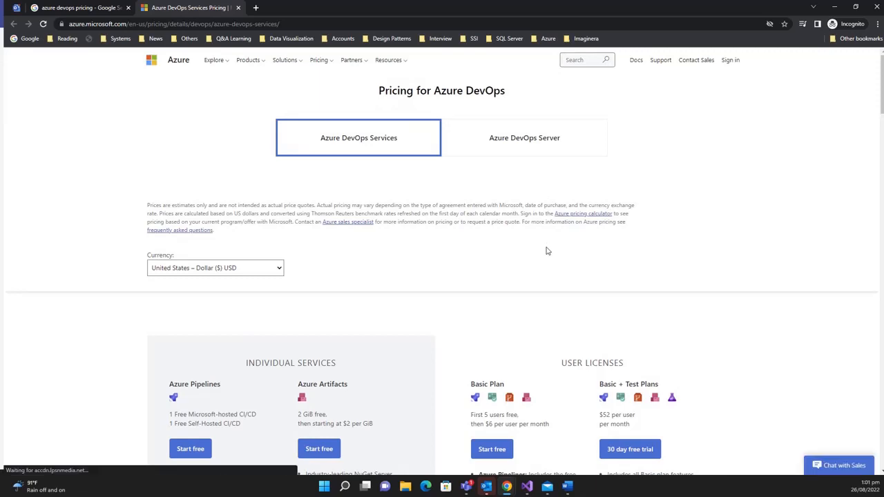
mouse_move(619, 247)
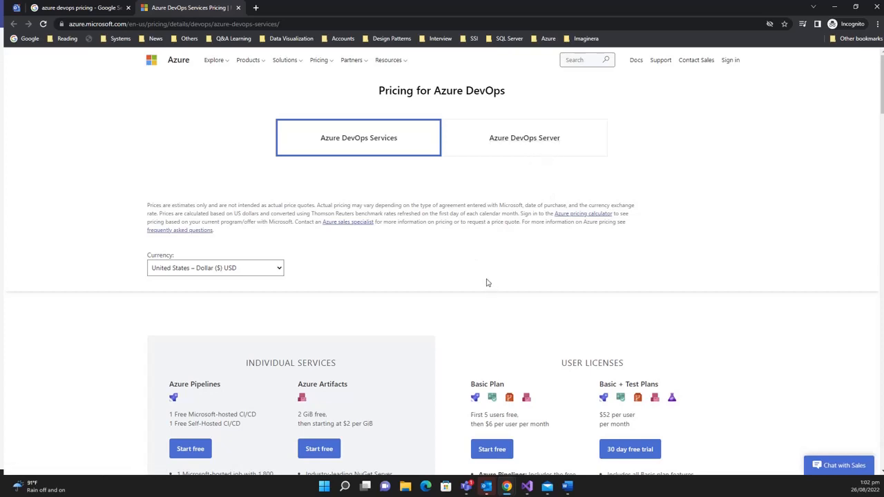
scroll("down", 3)
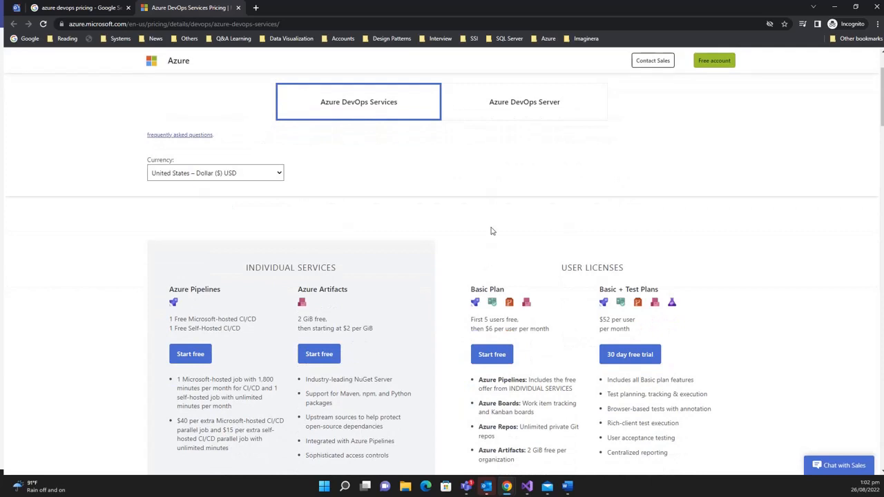
scroll("down", 3)
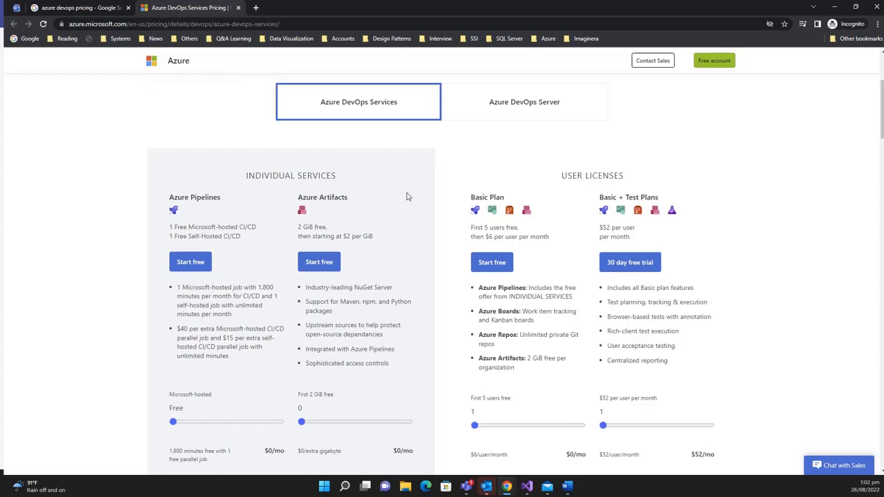
mouse_move(522, 242)
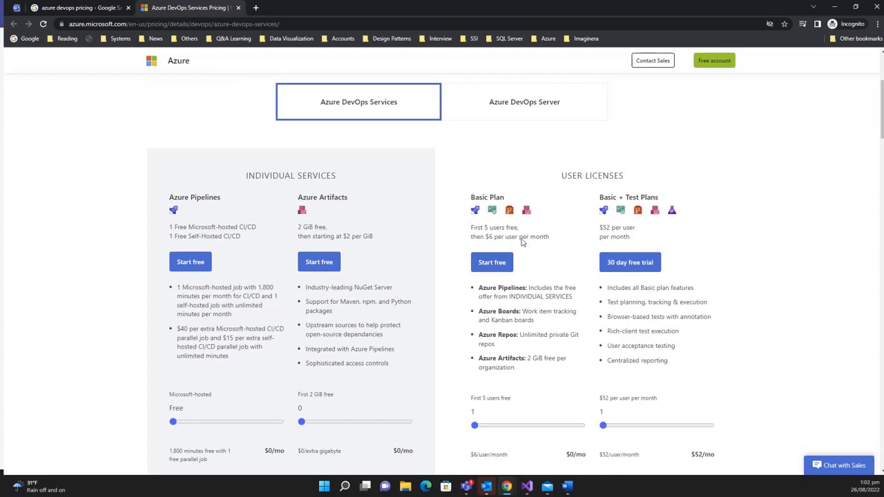
scroll("down", 3)
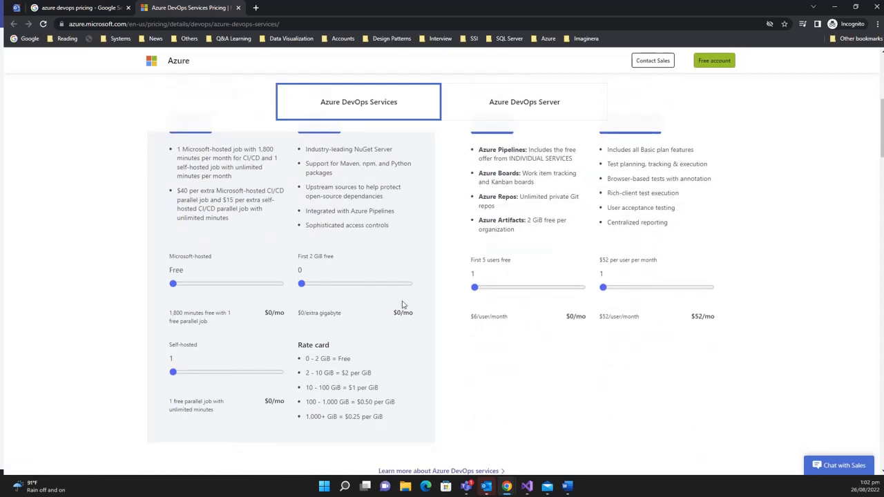
scroll("up", 3)
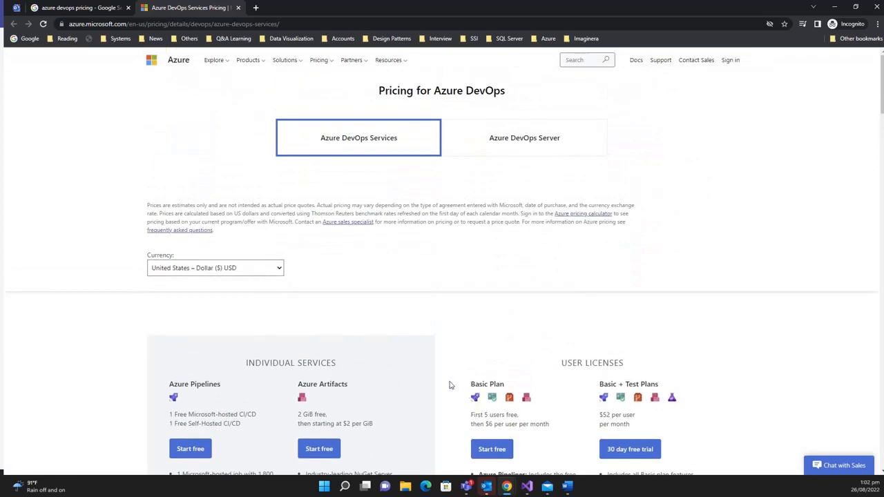
mouse_move(390, 326)
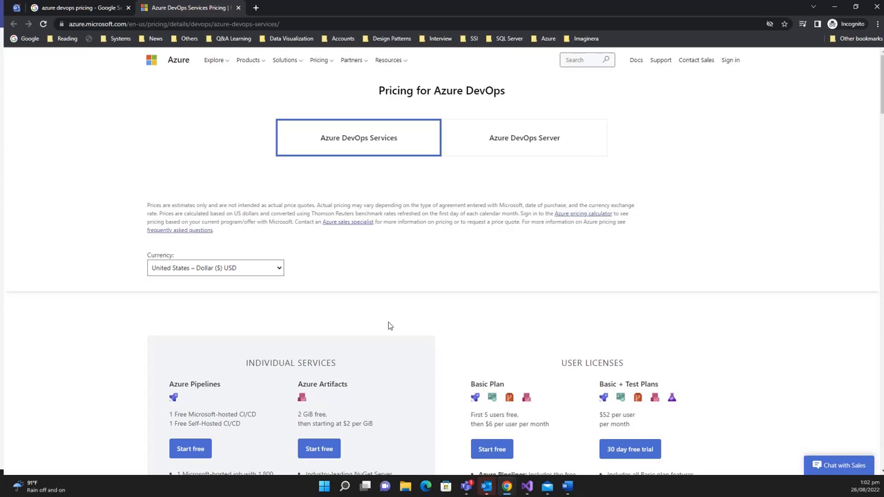
mouse_move(395, 300)
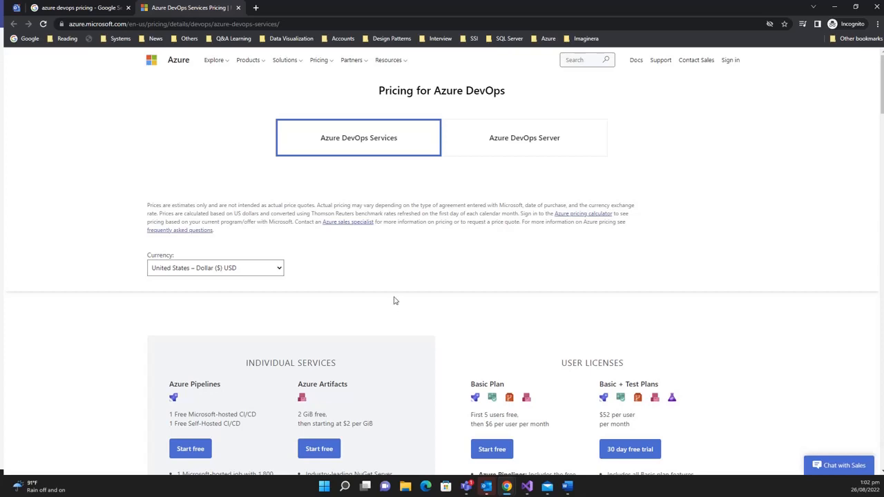
mouse_move(286, 348)
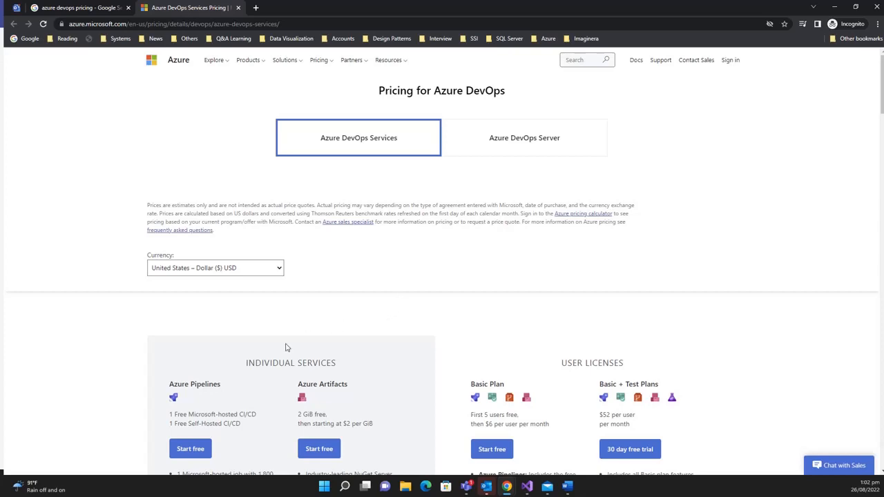
scroll("down", 3)
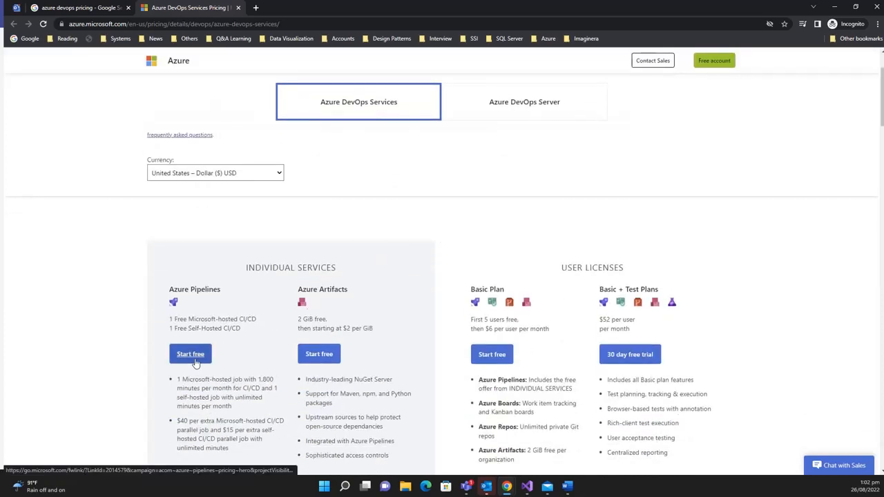
Start the free Azure Pipelines signup and submit the 'technical…outlook.com' Microsoft account address.
left_click(190, 354)
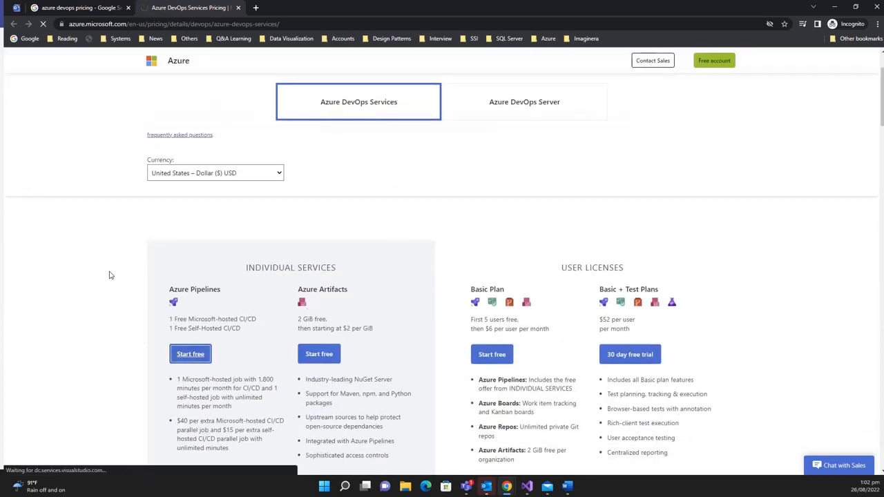
left_click(190, 353)
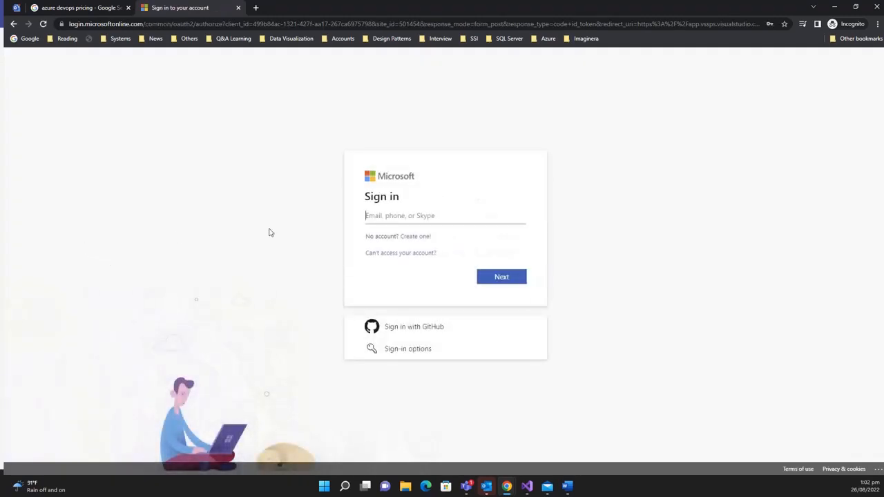
left_click(446, 216)
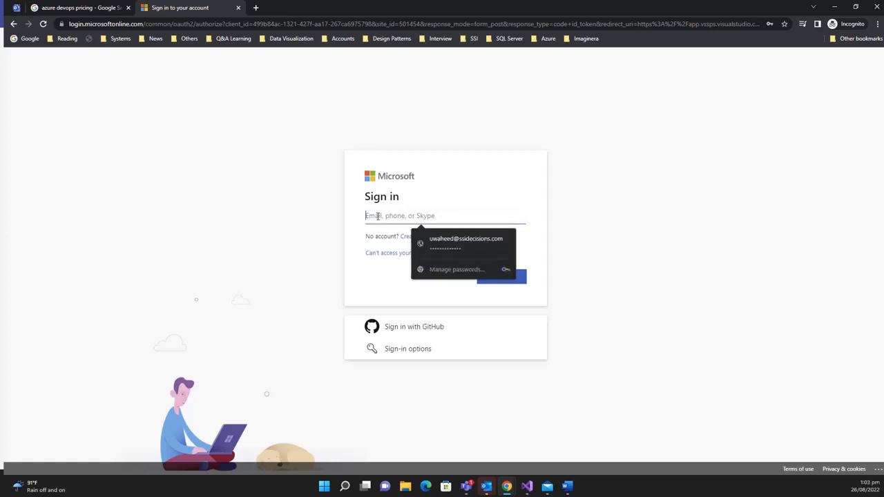
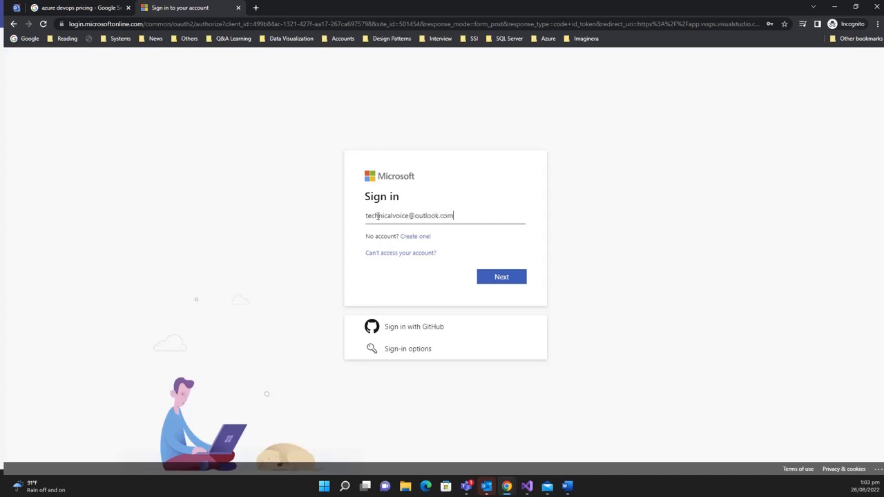
left_click(501, 277)
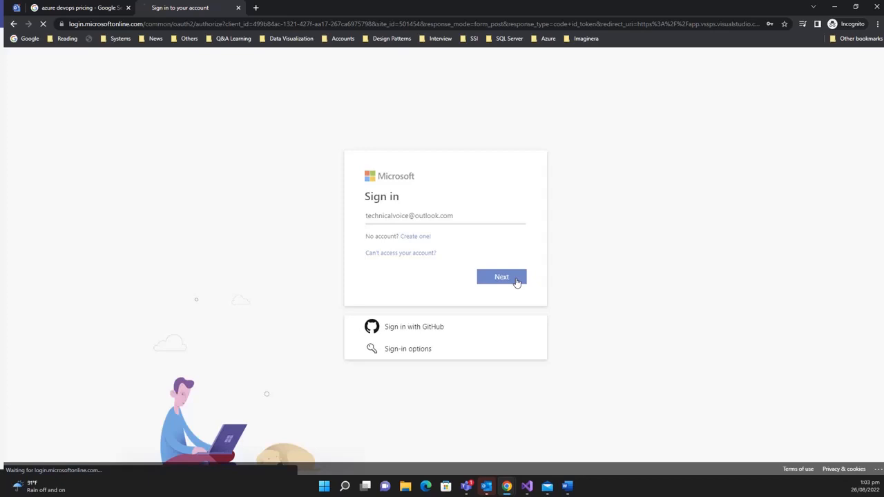
left_click(501, 277)
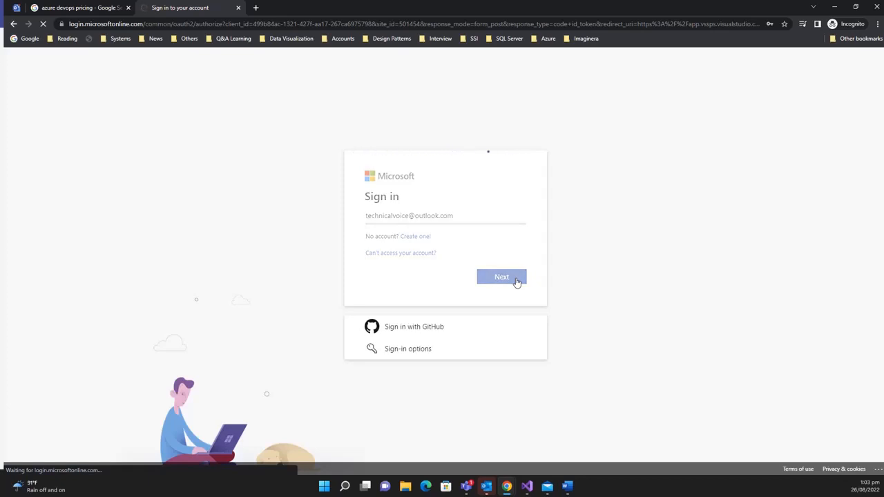
left_click(502, 276)
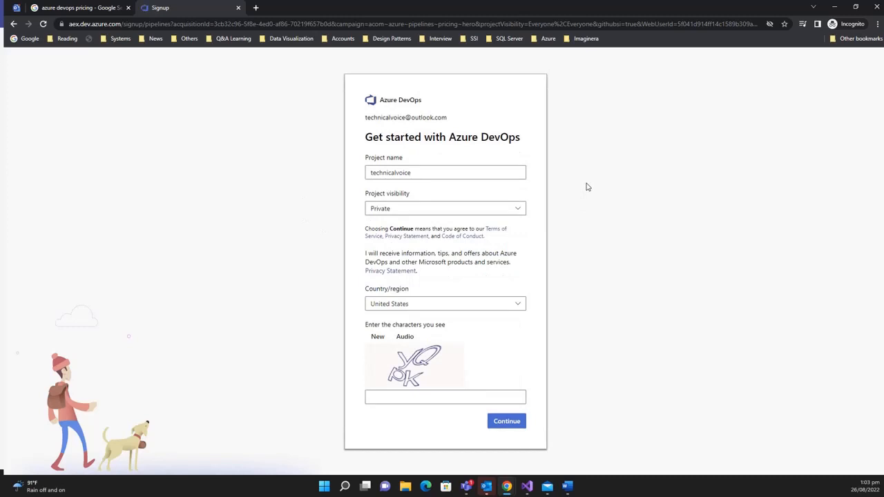
Set the country to Pakistan, enter the verification characters, and submit the getting-started form.
left_click(515, 208)
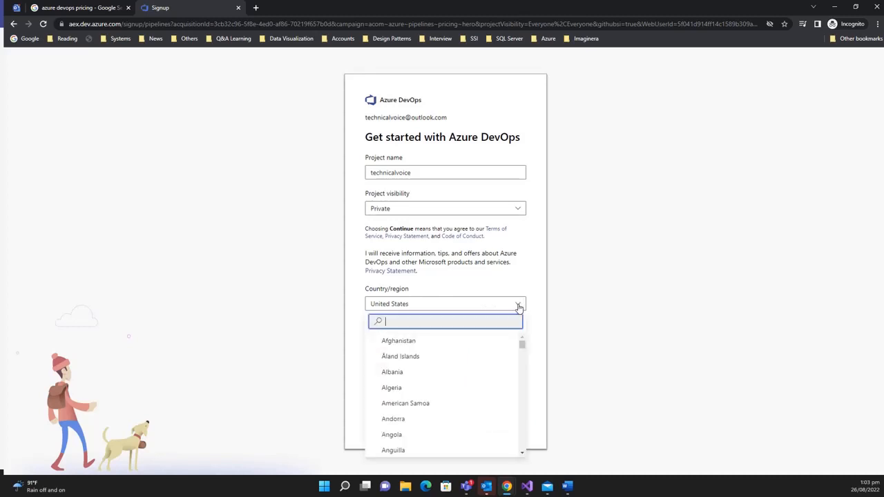
type("pK")
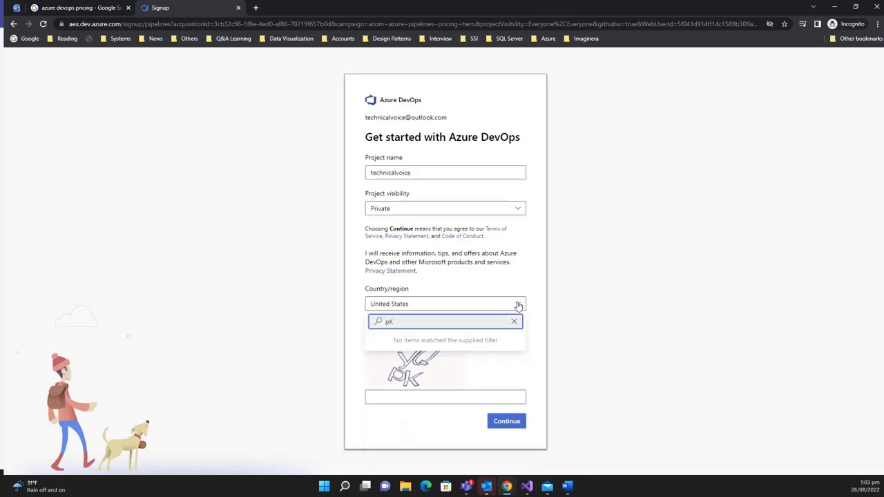
type("a")
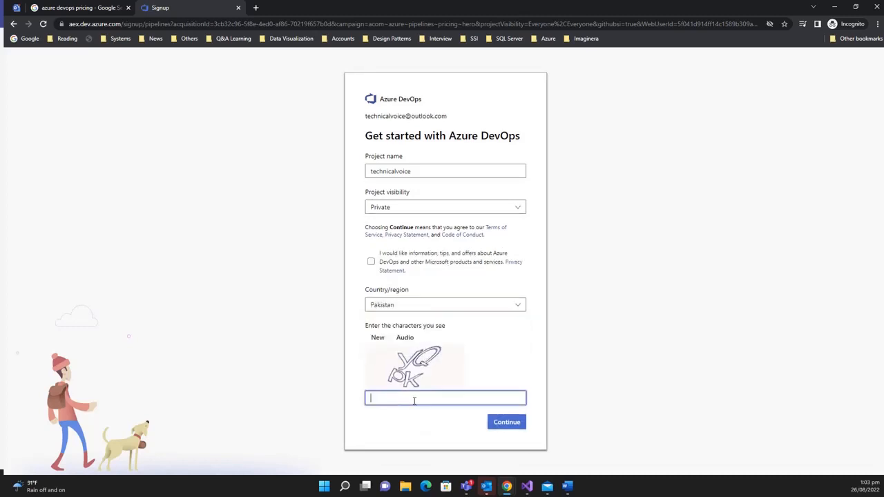
type("yqPK")
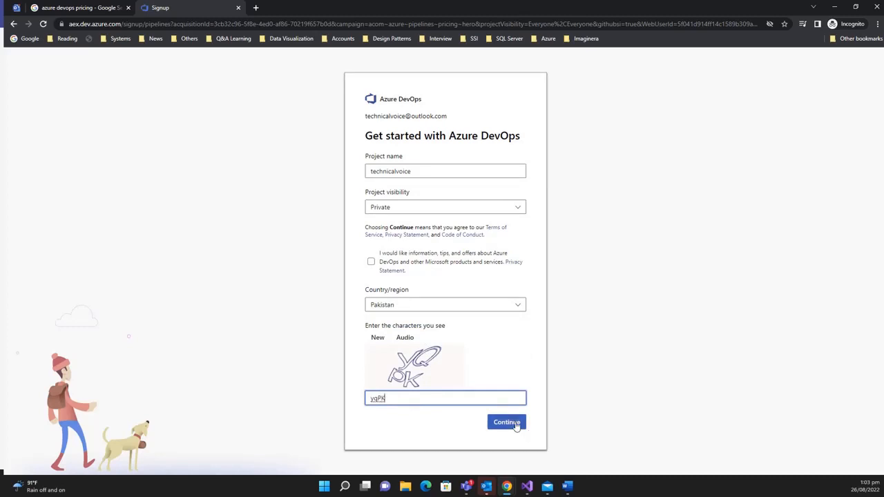
left_click(506, 422)
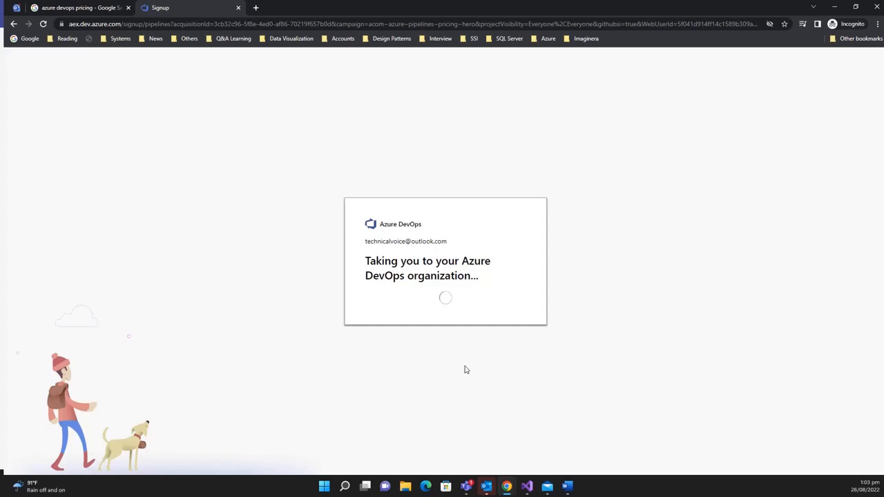
mouse_move(416, 329)
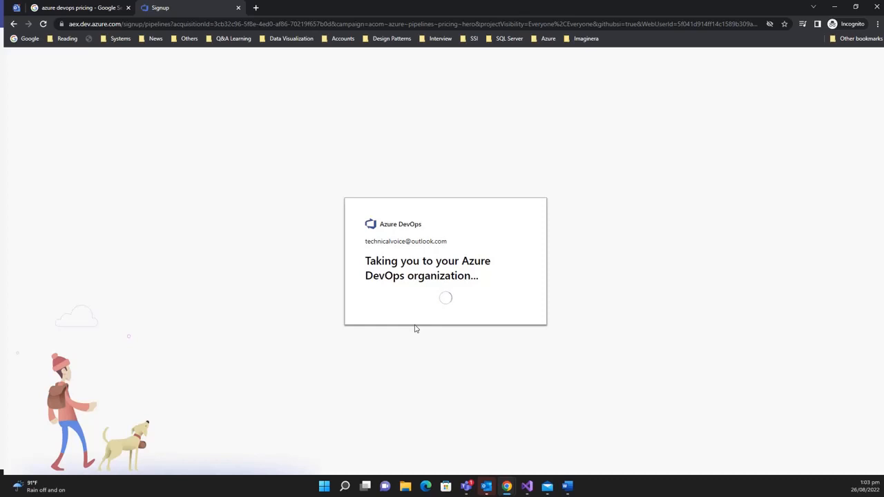
mouse_move(519, 314)
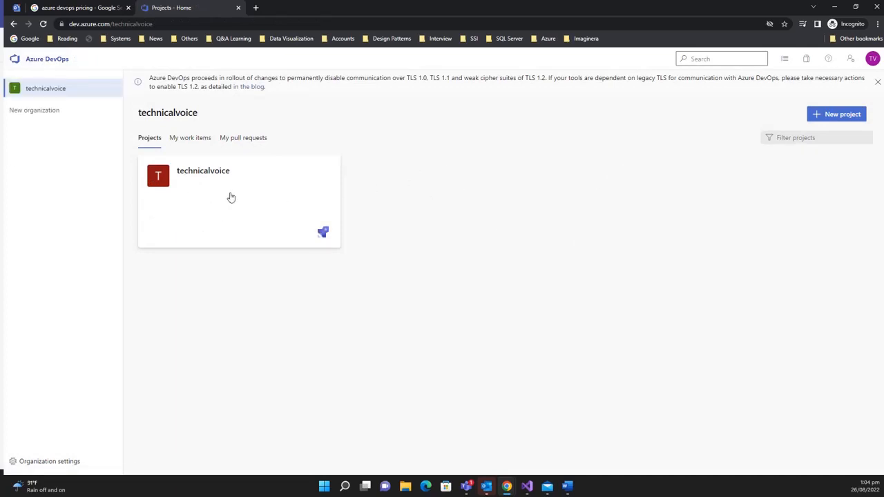
mouse_move(244, 204)
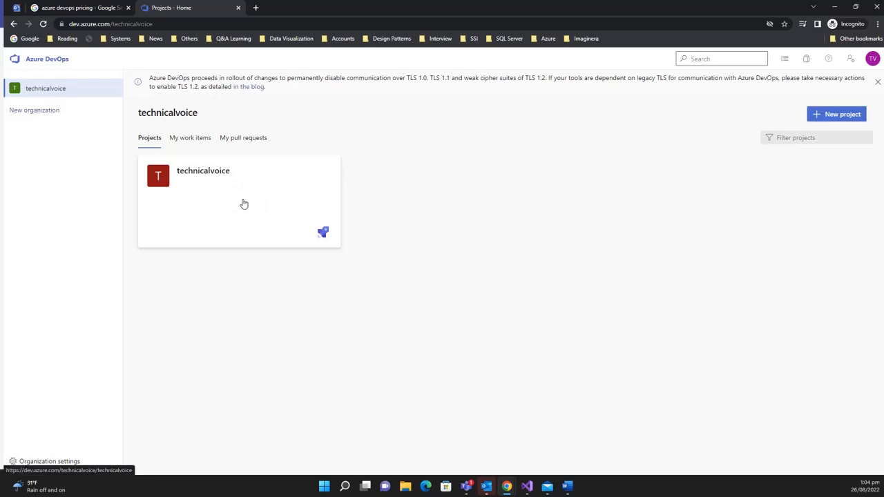
mouse_move(480, 298)
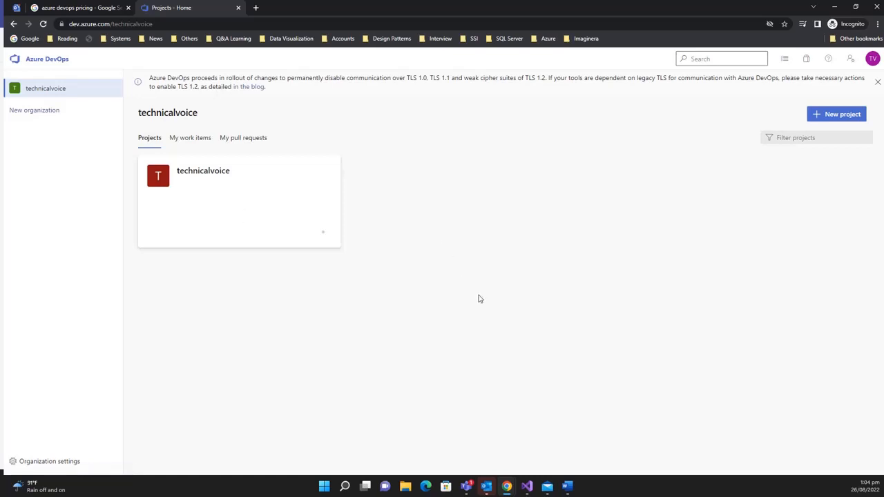